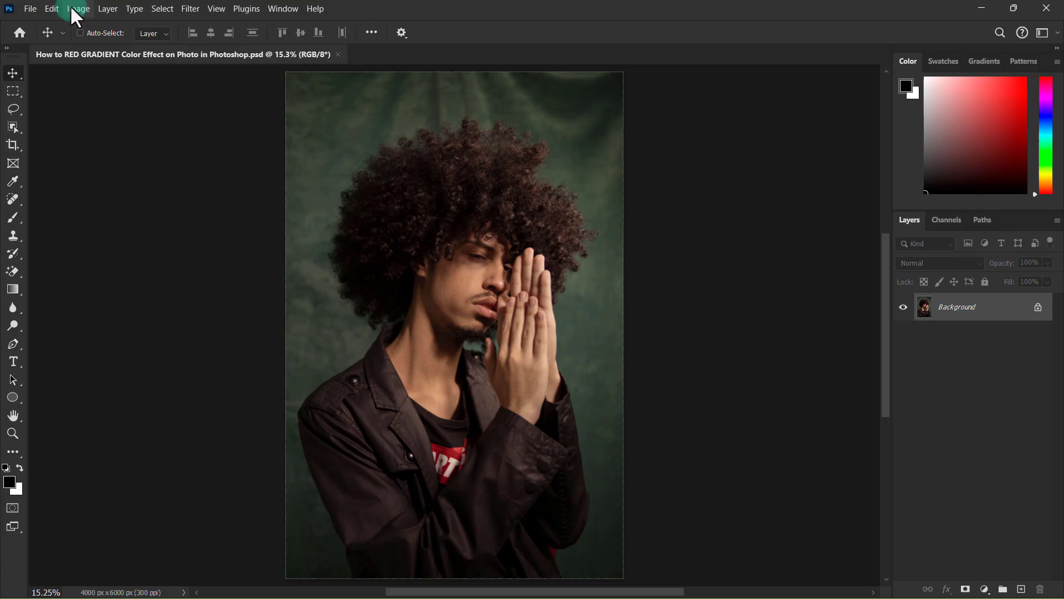
Step: Bring up the Image menu's Adjustments list over the colour portrait
left_click(77, 9)
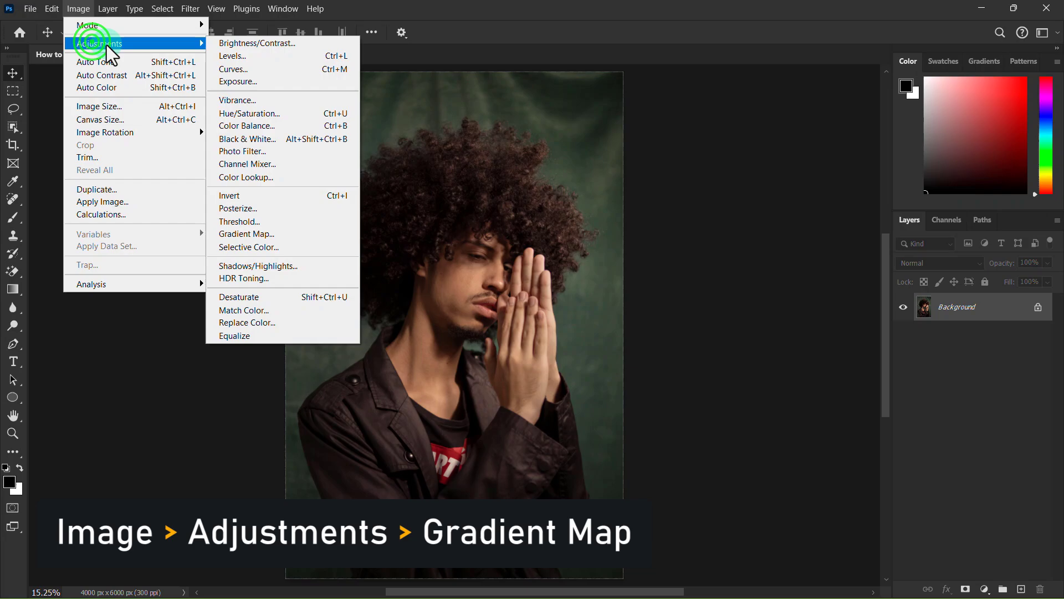
mouse_move(145, 50)
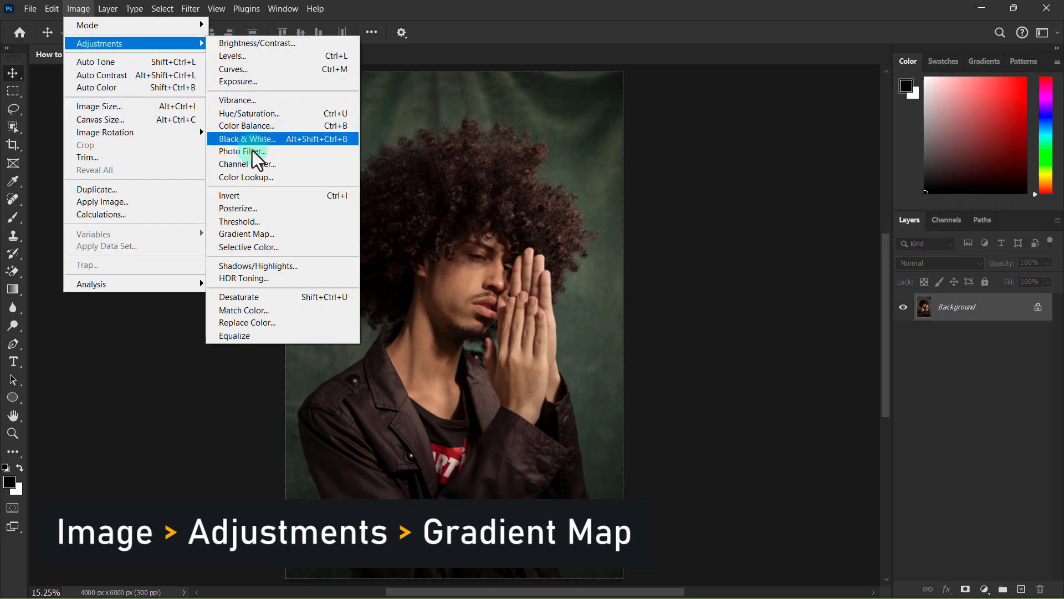
mouse_move(235, 236)
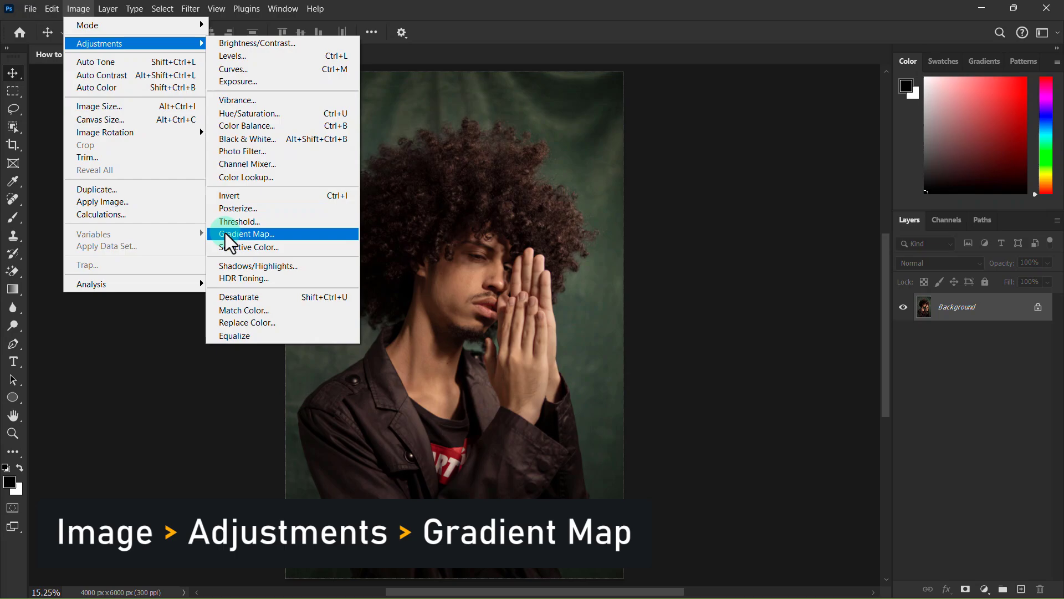
Step: Apply a Gradient Map with the black-to-white Basics preset, turning the portrait monochrome
left_click(246, 232)
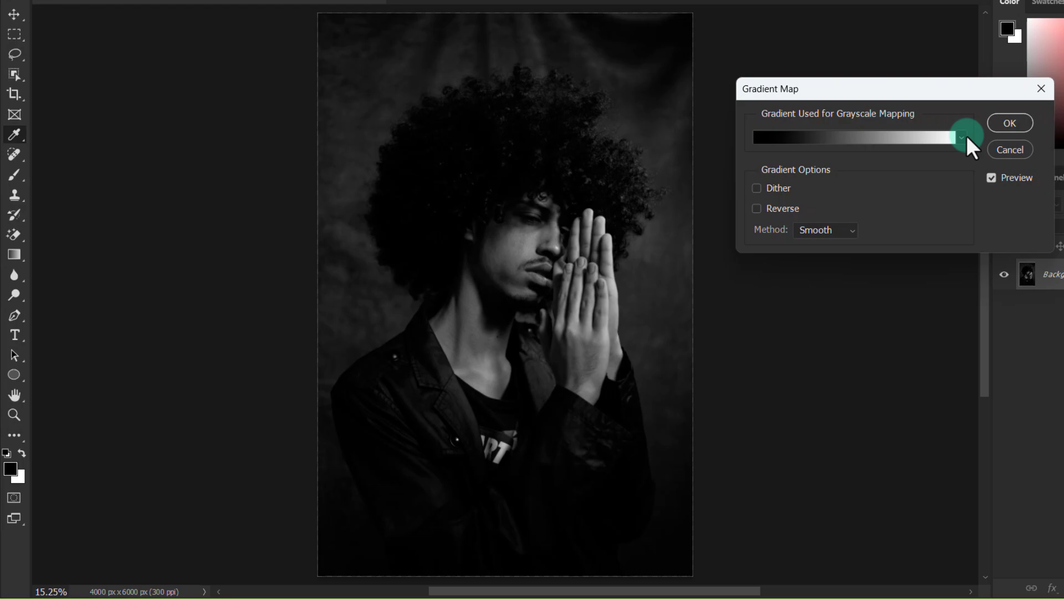
left_click(962, 137)
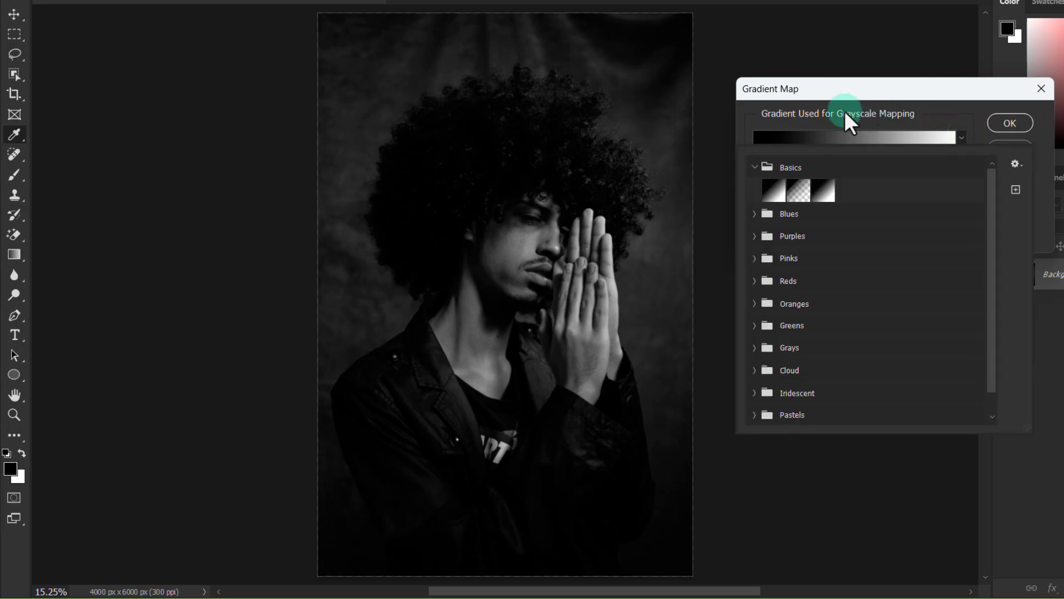
left_click(821, 190)
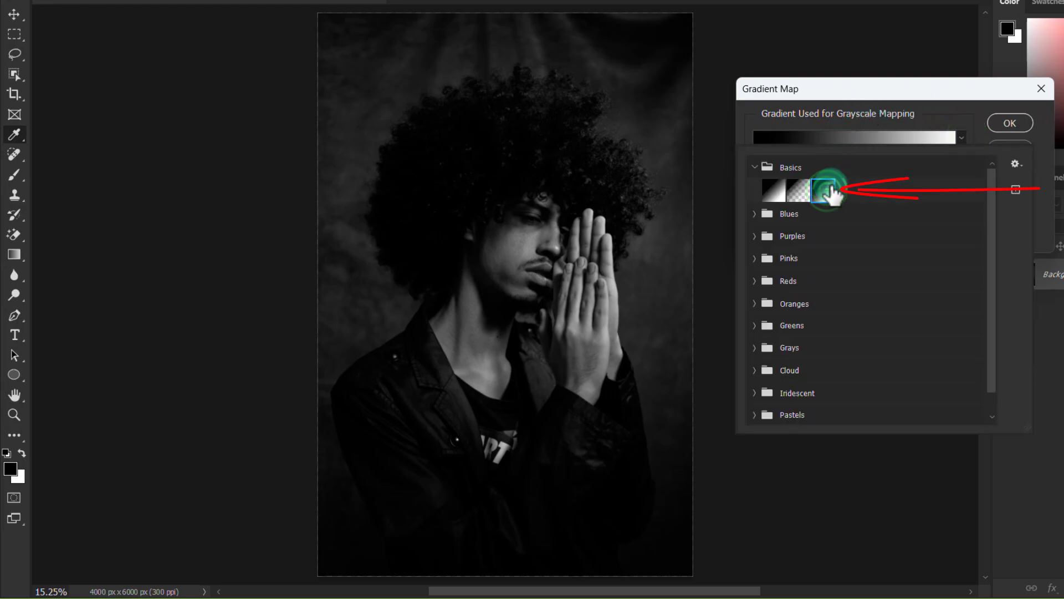
left_click(821, 191)
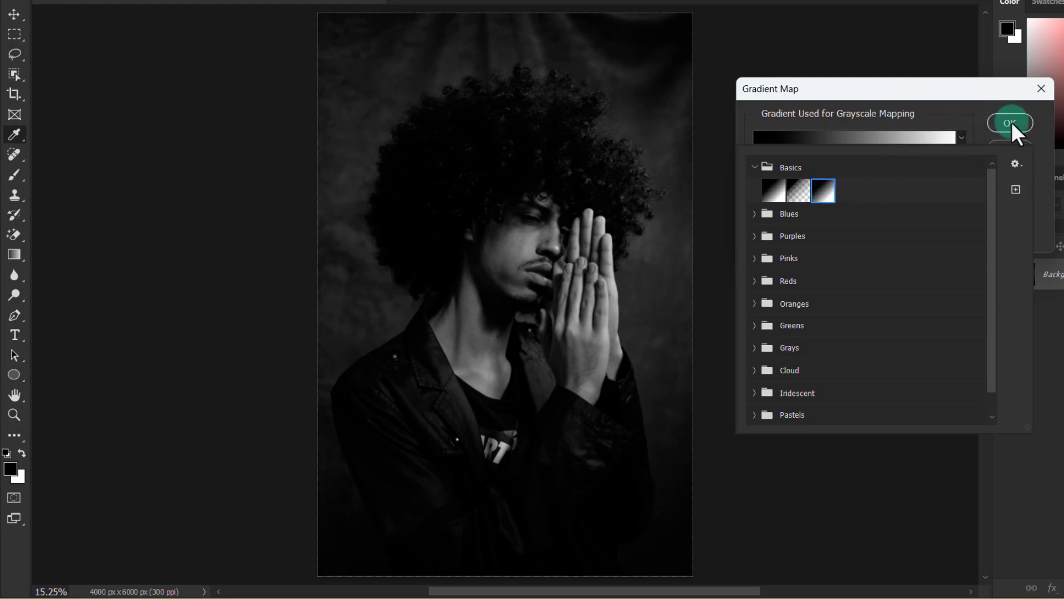
left_click(1009, 122)
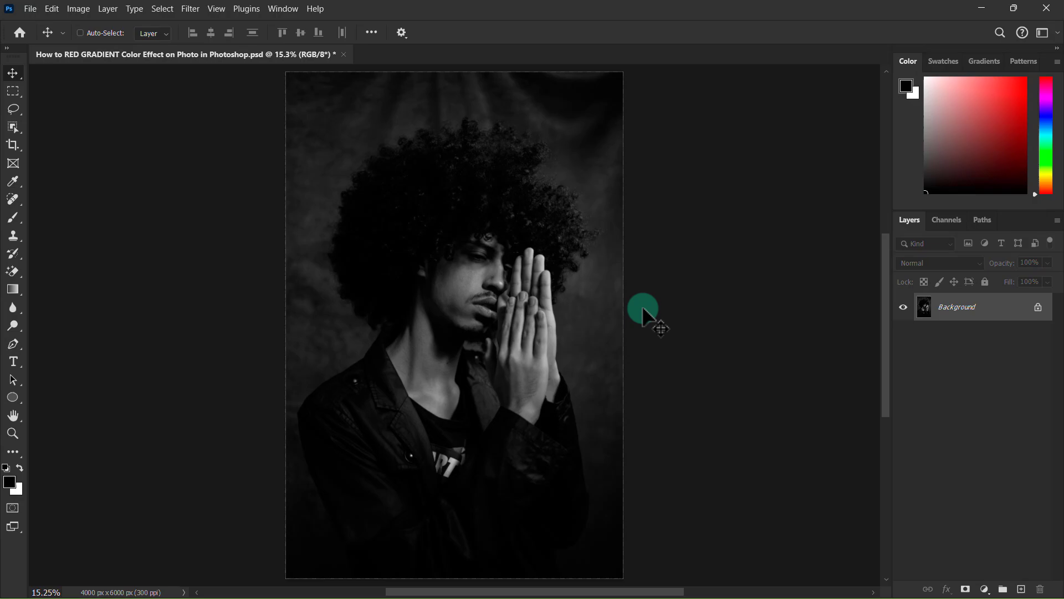
mouse_move(577, 328)
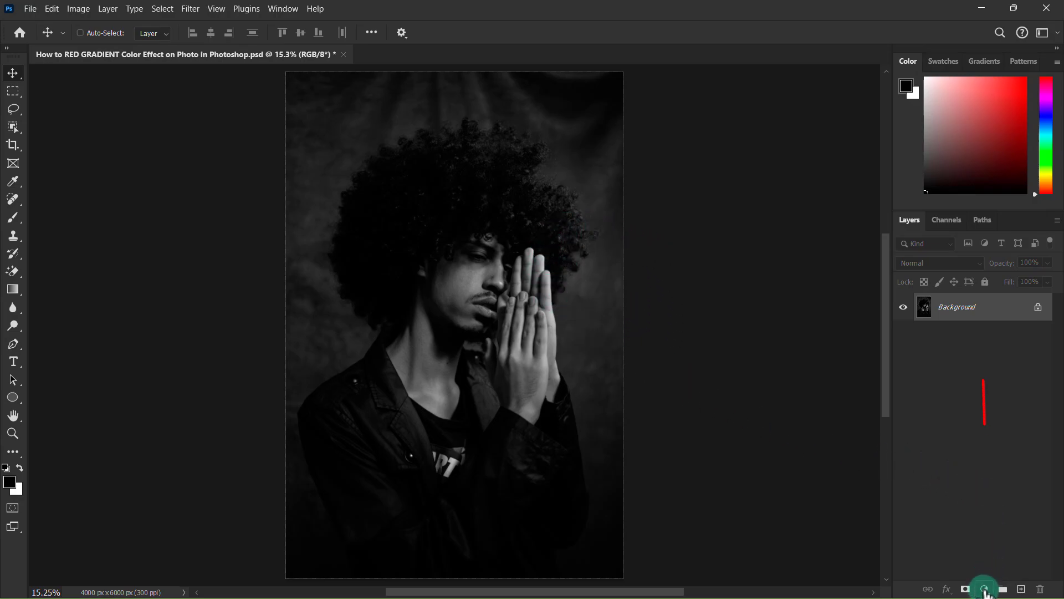
mouse_move(984, 590)
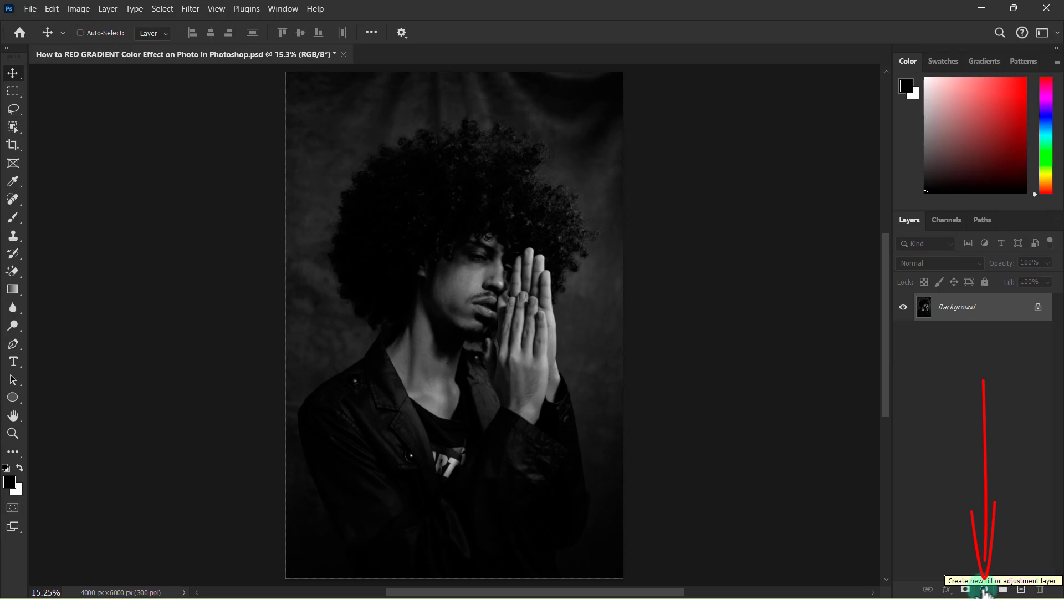
Step: Bring up the new fill or adjustment layer list from the Layers panel
left_click(978, 589)
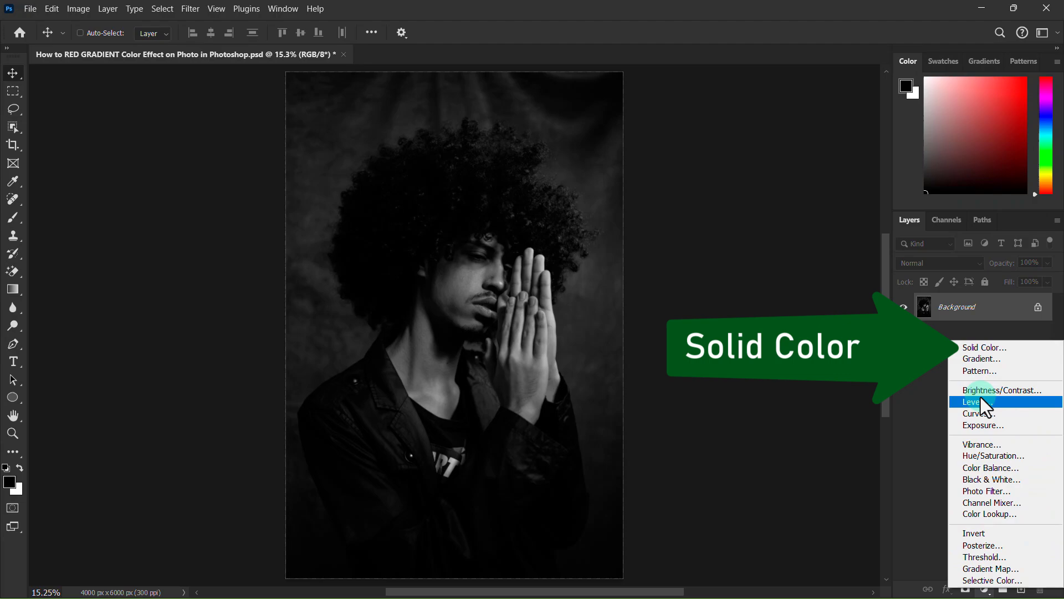
mouse_move(989, 349)
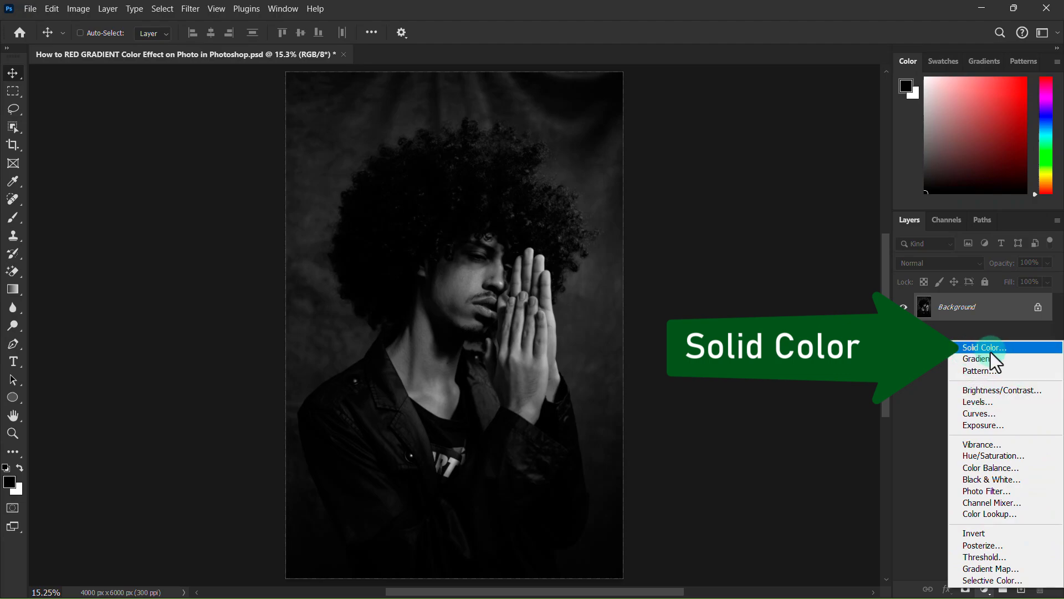
Step: Add a Solid Color fill layer set to pure red ff0000 above the Background
left_click(983, 347)
type("f43131")
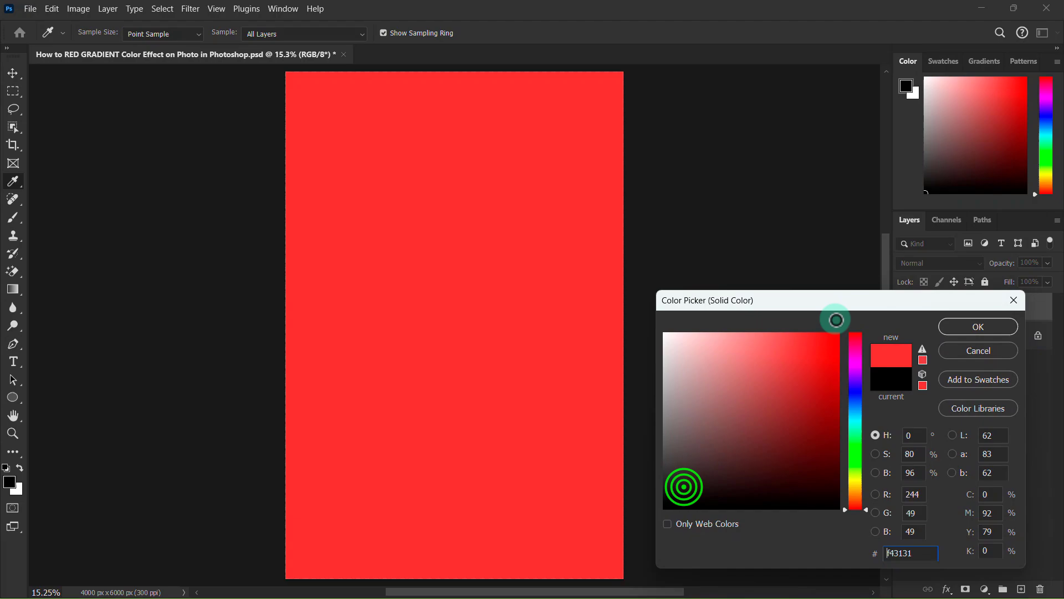
left_click(840, 335)
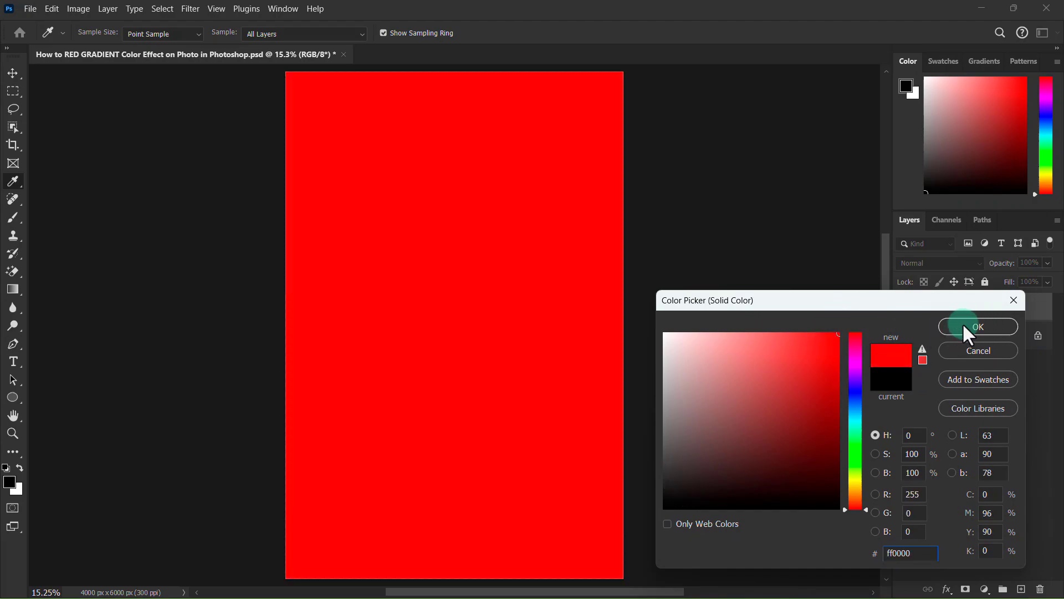
left_click(977, 326)
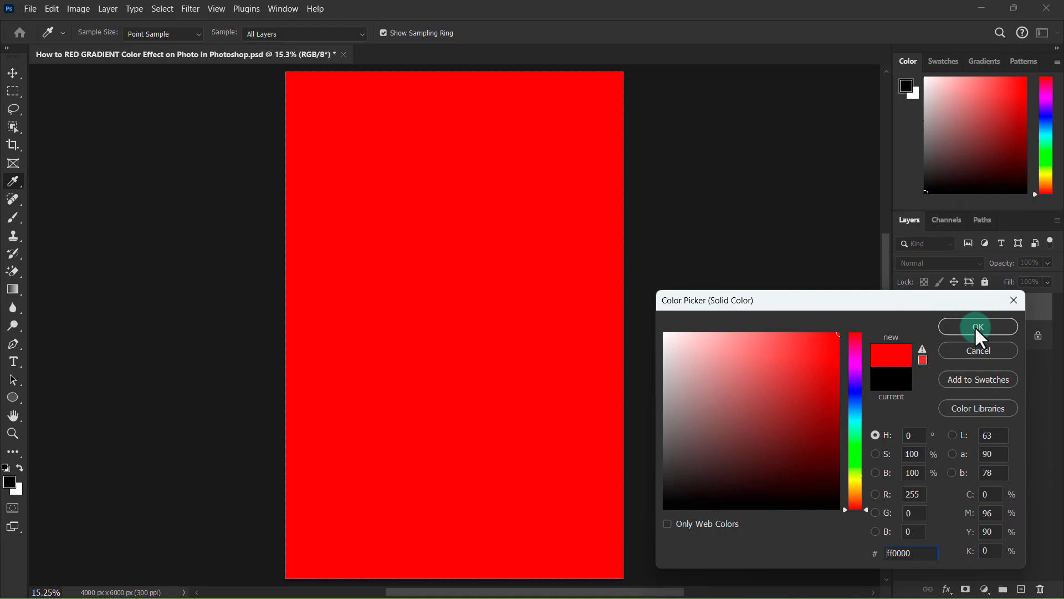
left_click(978, 326)
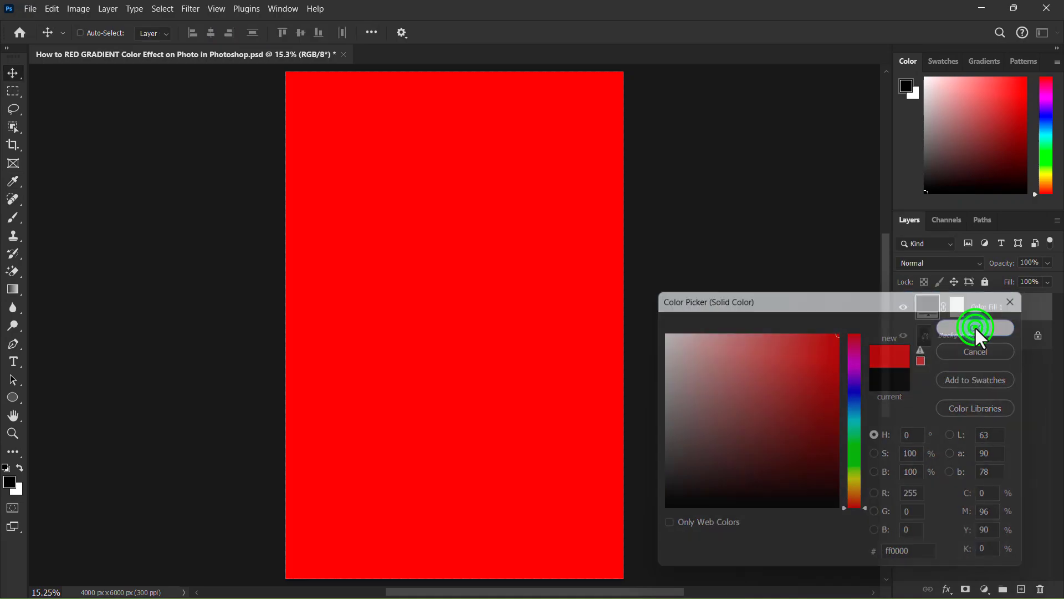
left_click(976, 327)
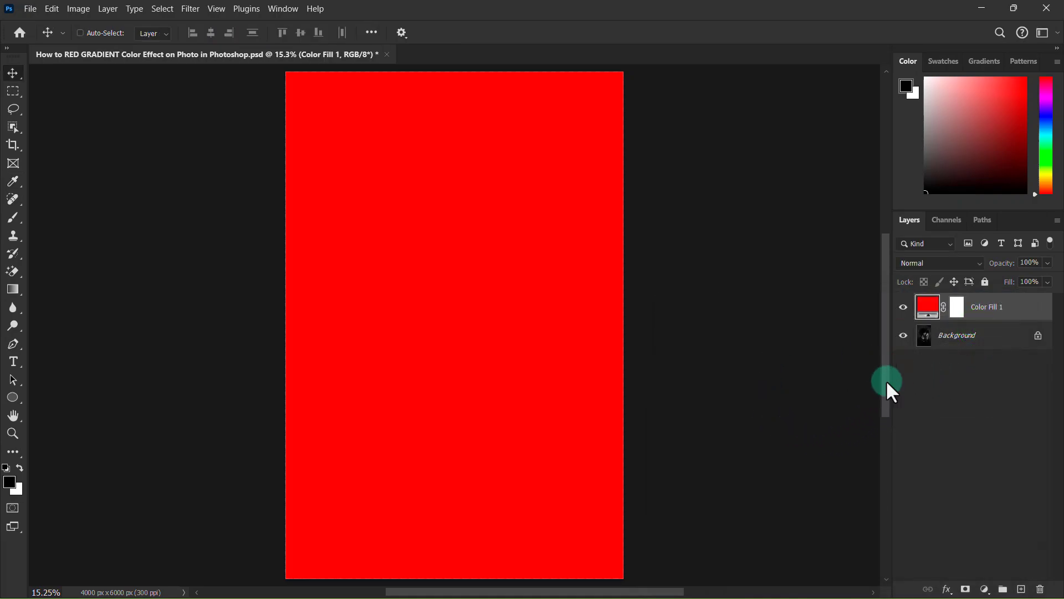
mouse_move(955, 269)
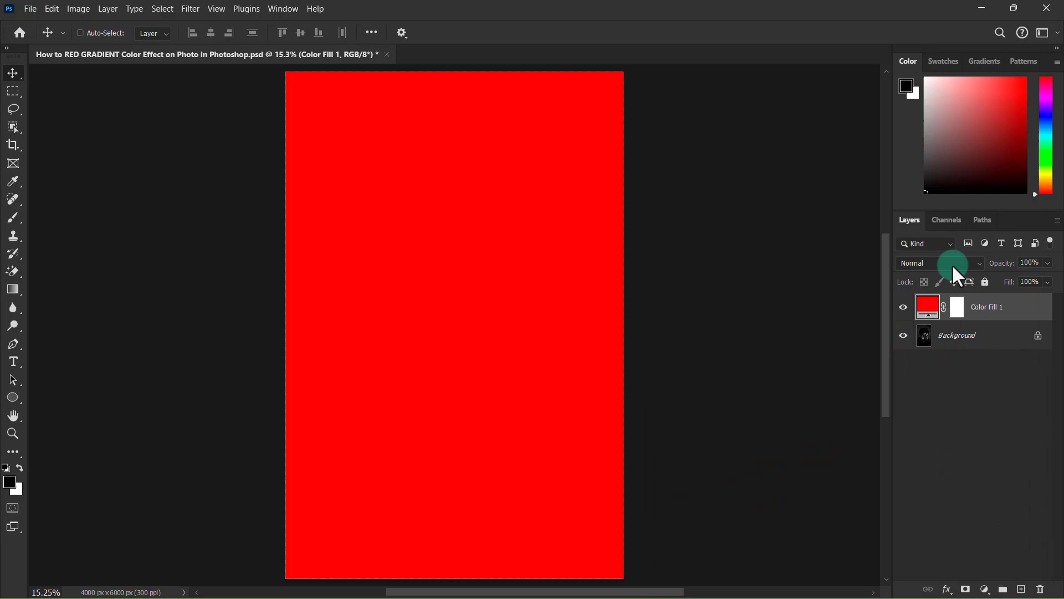
Step: Set the red fill layer's blend mode to Overlay so the portrait is lit red
left_click(939, 263)
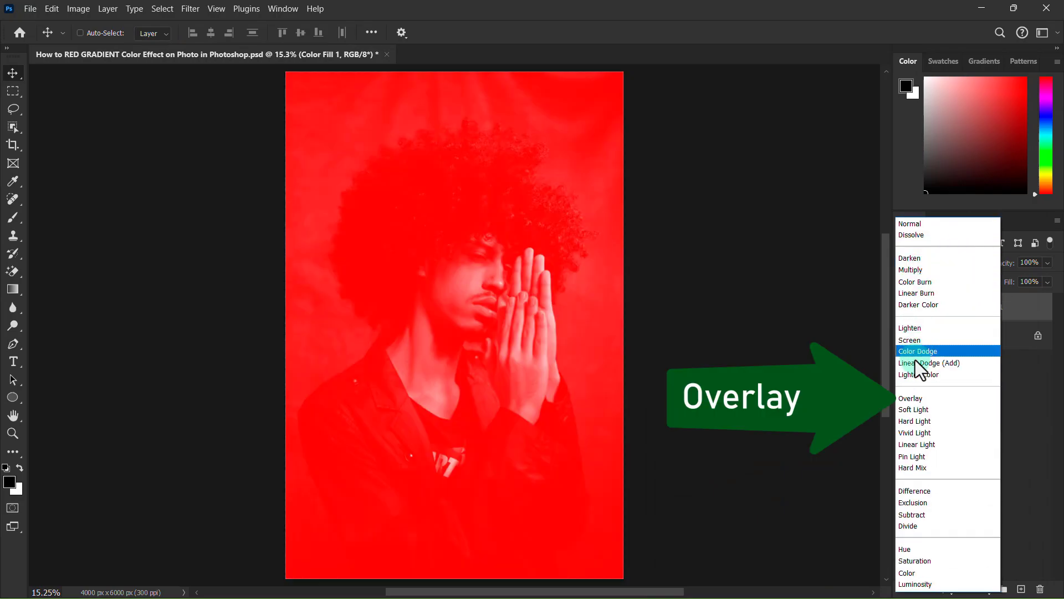
left_click(911, 398)
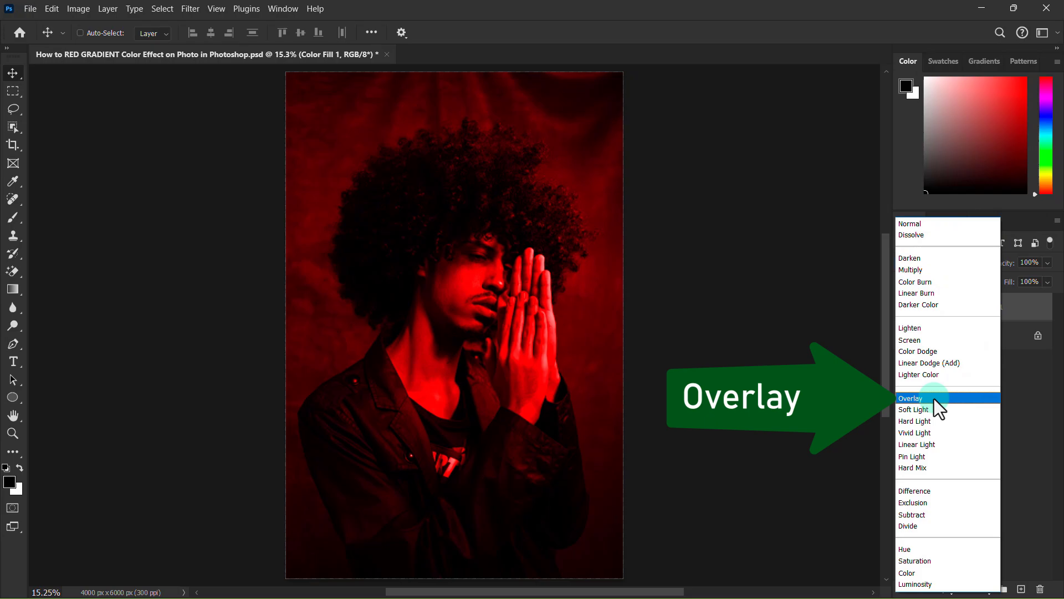
left_click(912, 398)
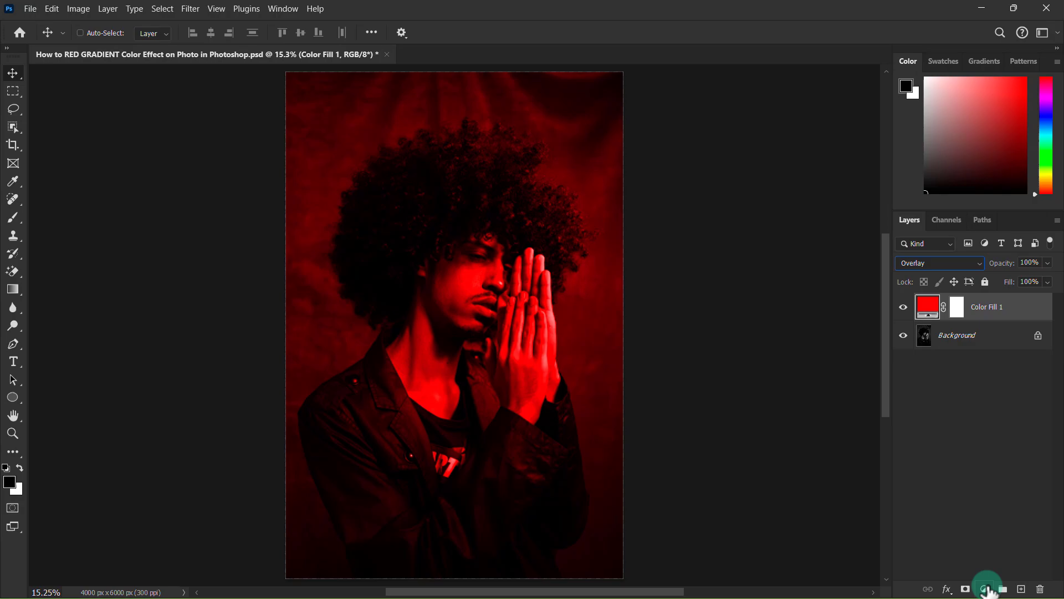
Step: Add a second Solid Color fill layer in black #000000 above the red fill
left_click(987, 587)
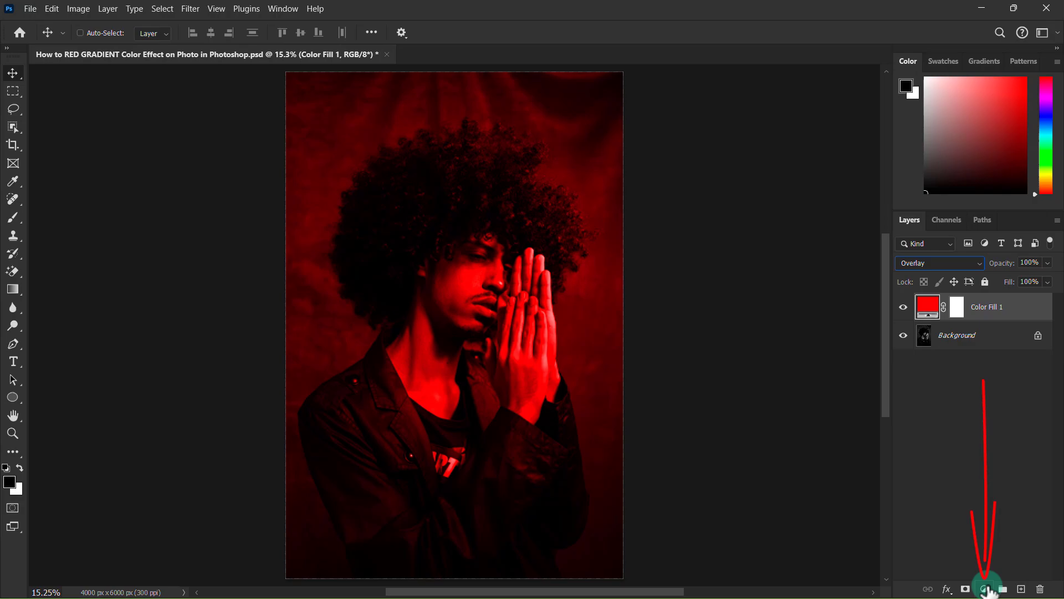
left_click(984, 588)
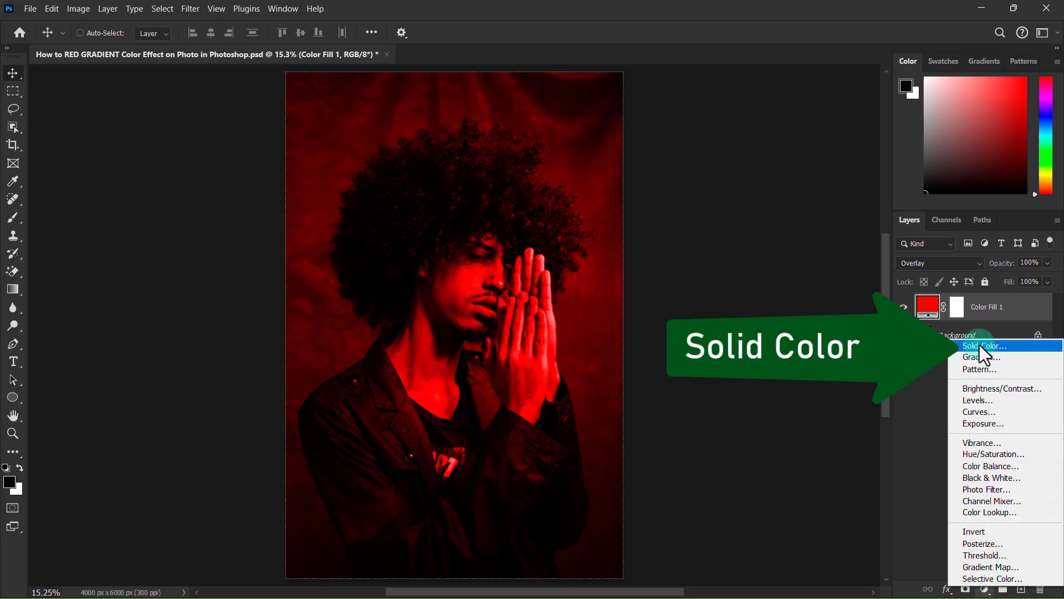
left_click(985, 346)
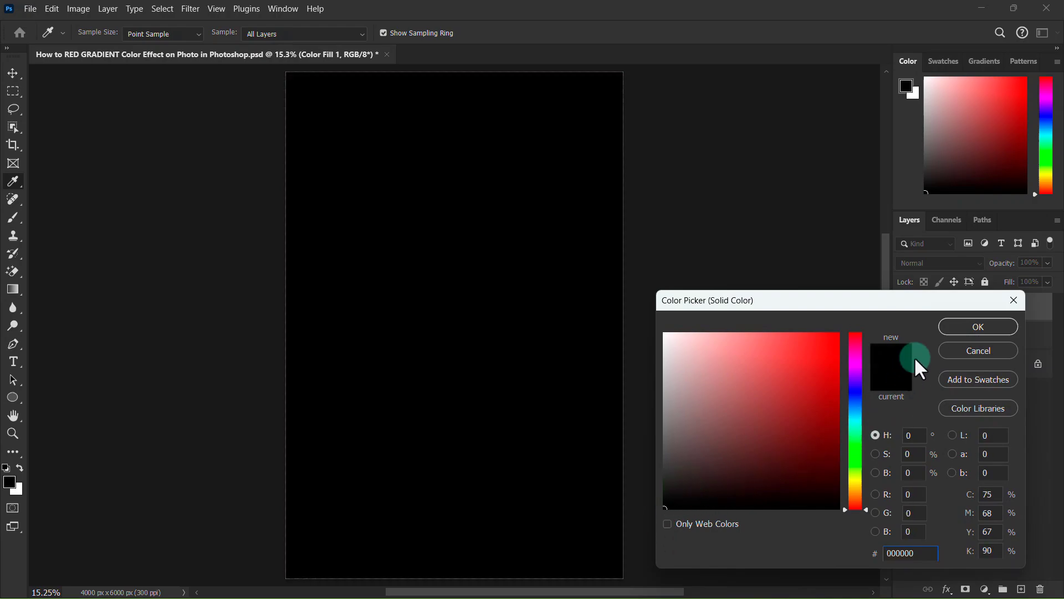
left_click(978, 325)
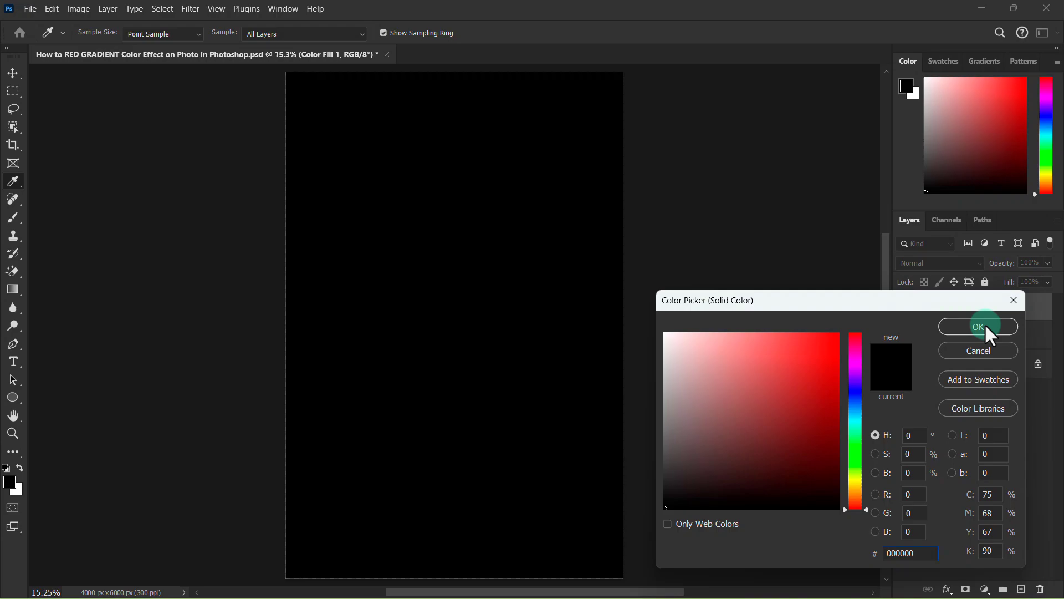
left_click(977, 326)
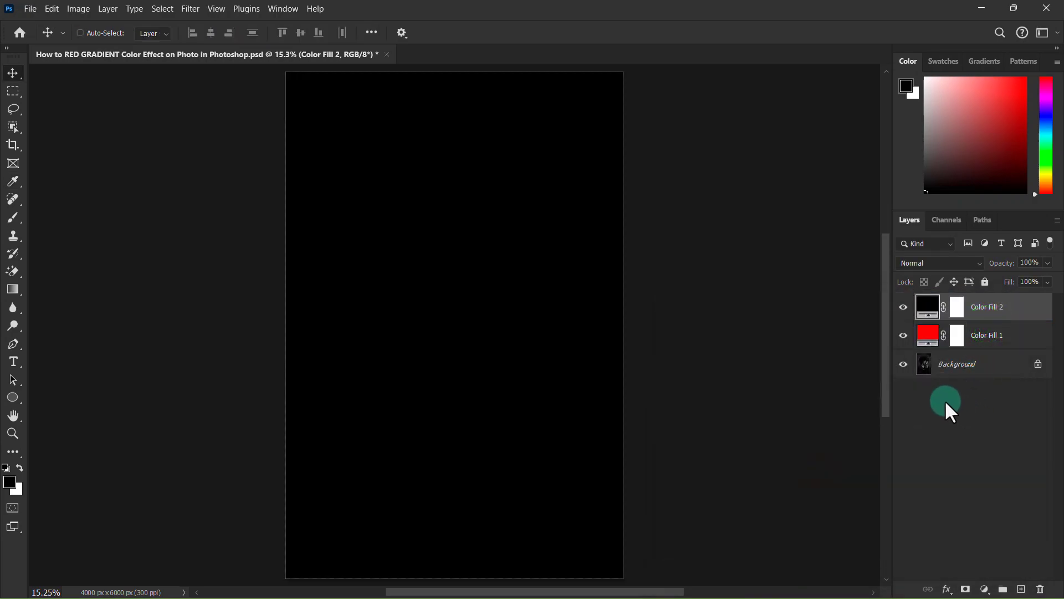
Step: Target Color Fill 2's layer mask and reset swatches to black foreground, white background
left_click(958, 306)
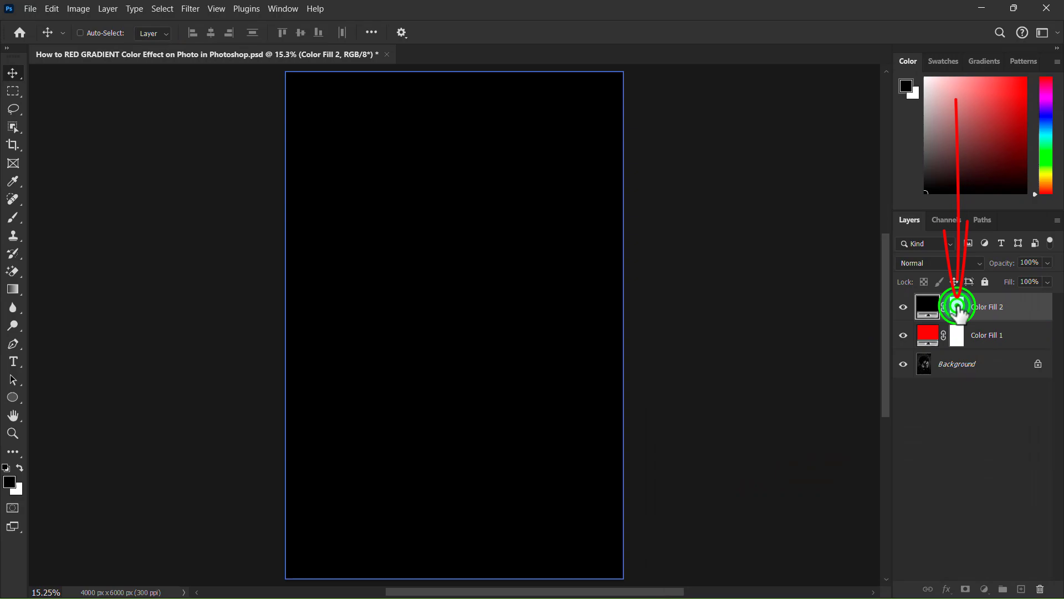
left_click(954, 306)
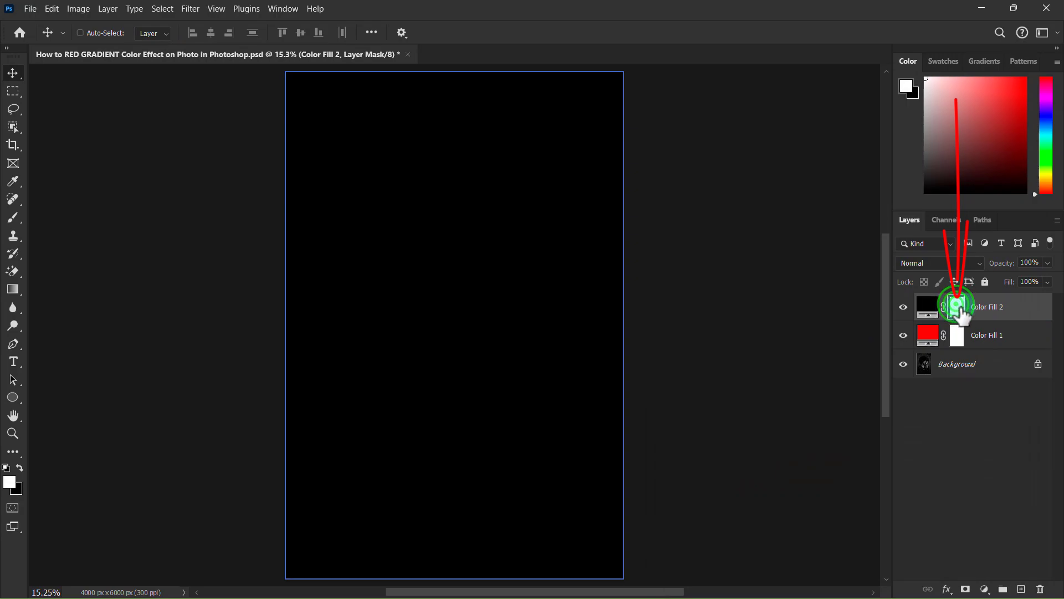
left_click(957, 306)
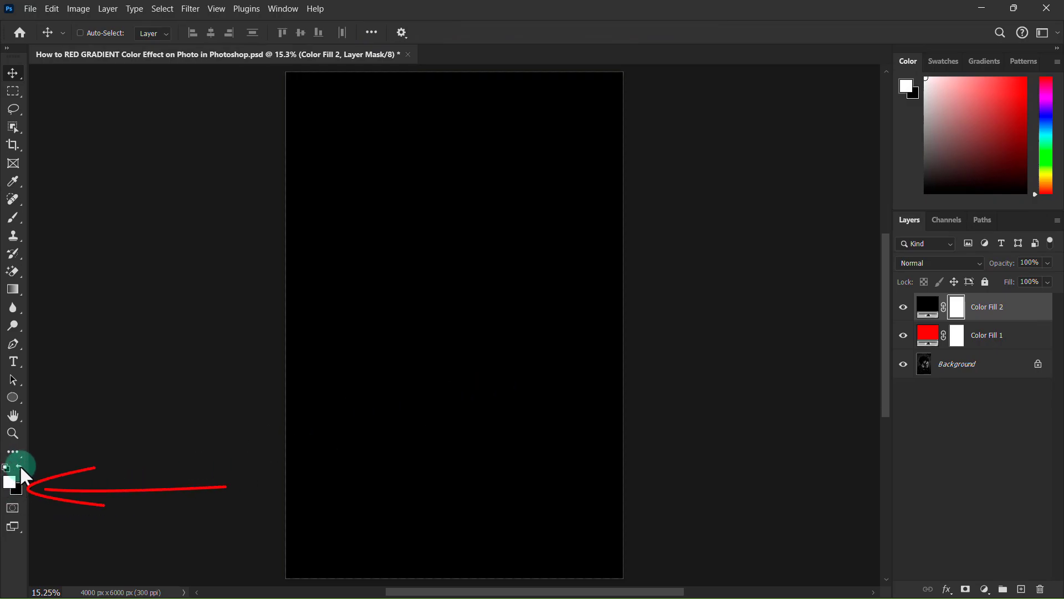
left_click(21, 467)
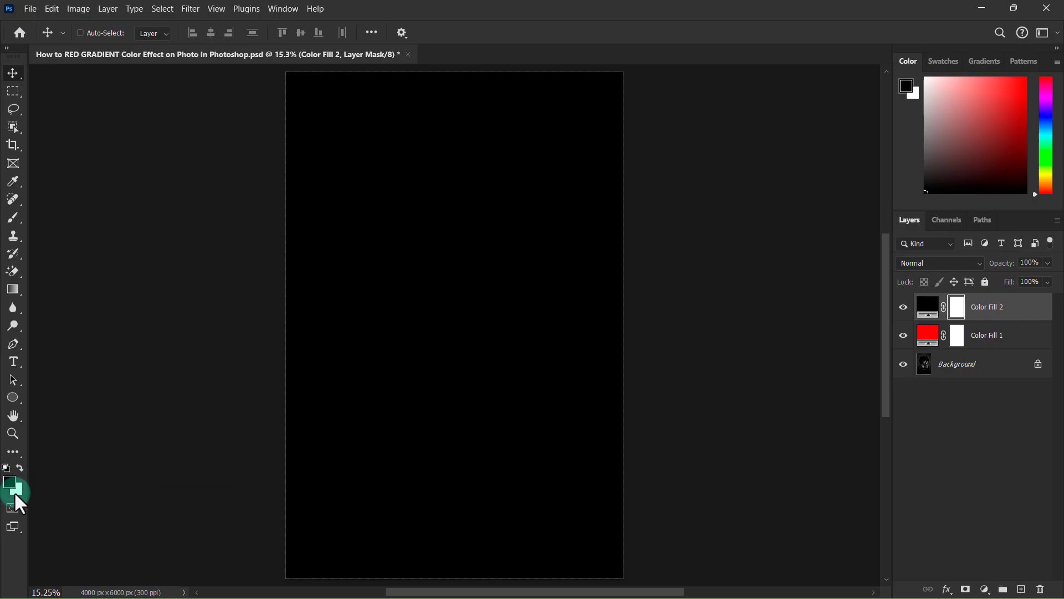
left_click(12, 288)
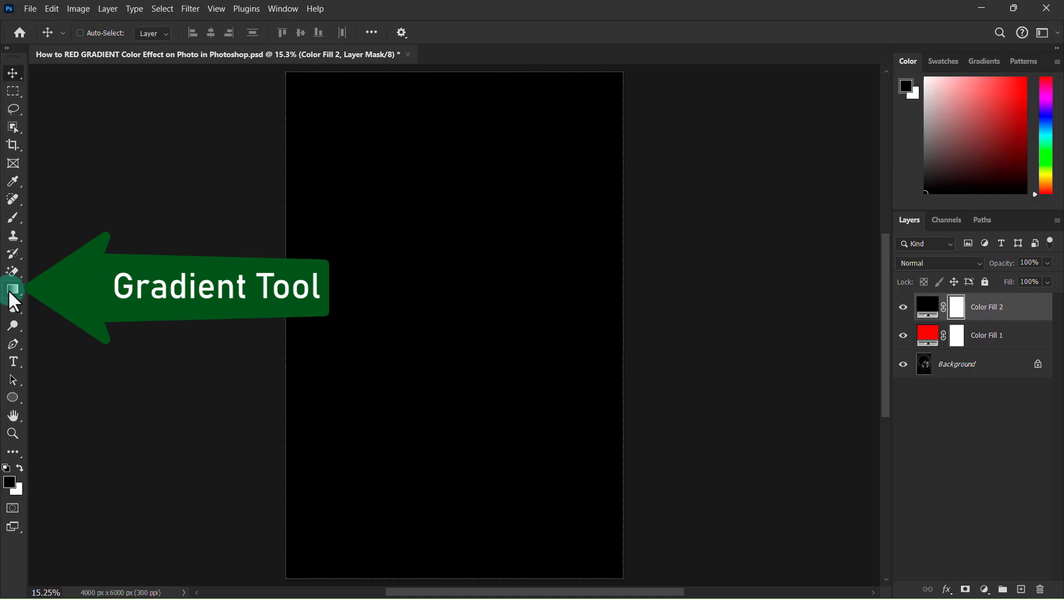
Step: Choose the Gradient Tool with the Foreground to Transparent preset from Basics
left_click(14, 289)
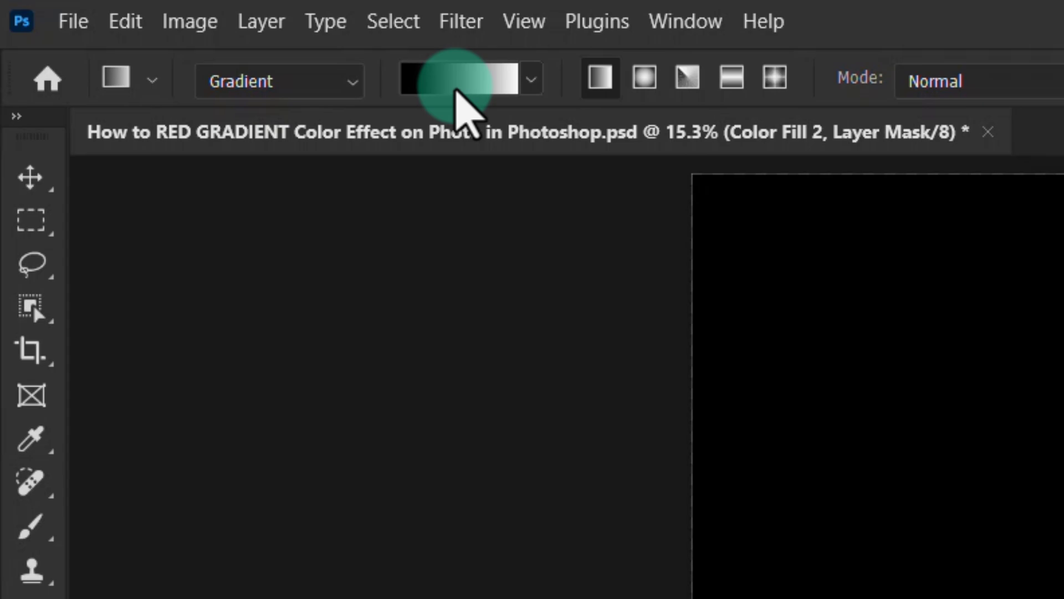
left_click(532, 79)
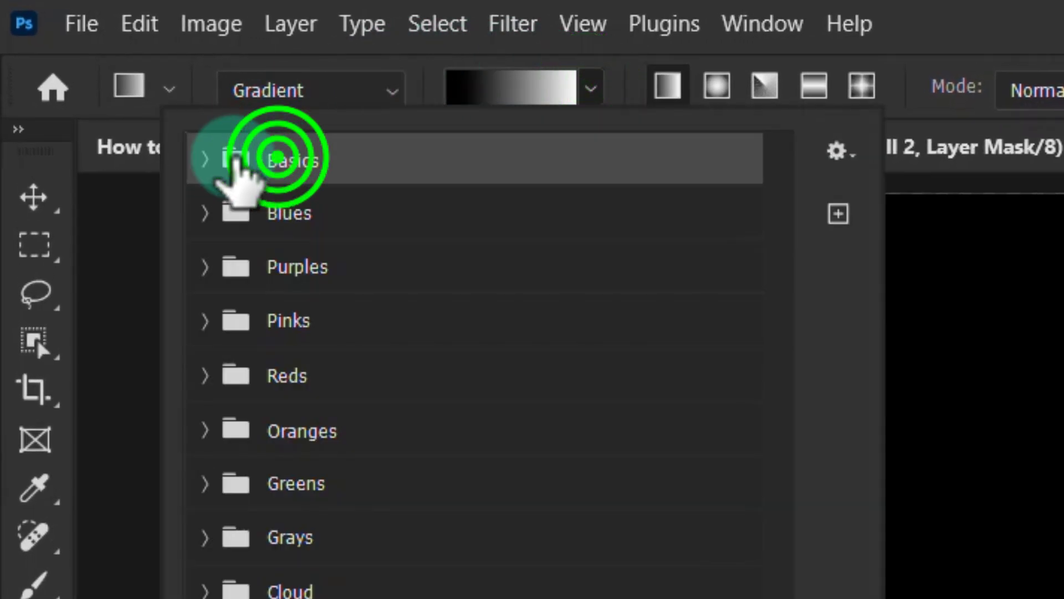
left_click(265, 160)
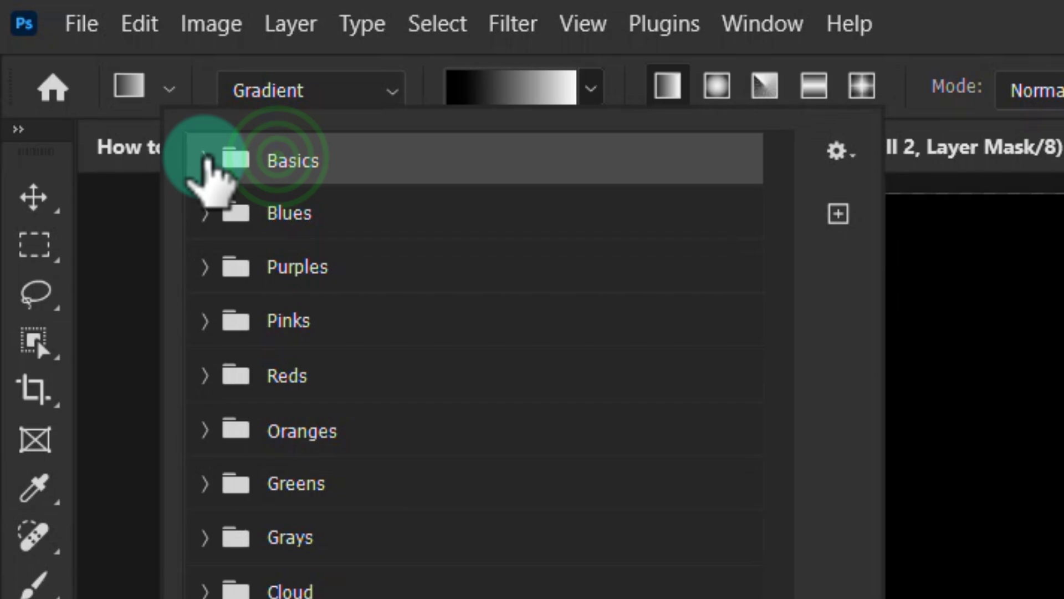
left_click(204, 159)
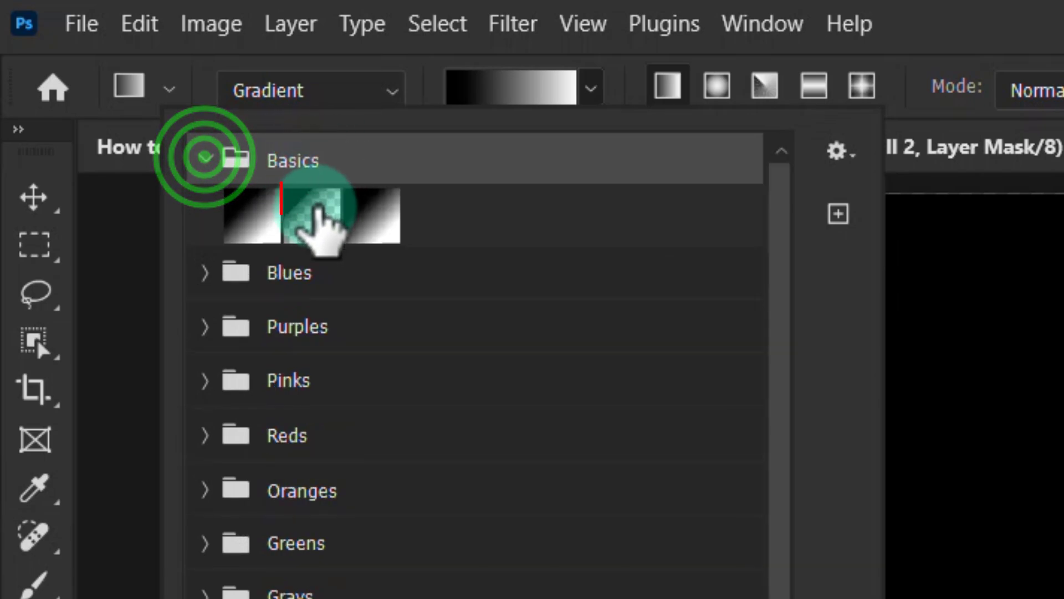
left_click(311, 220)
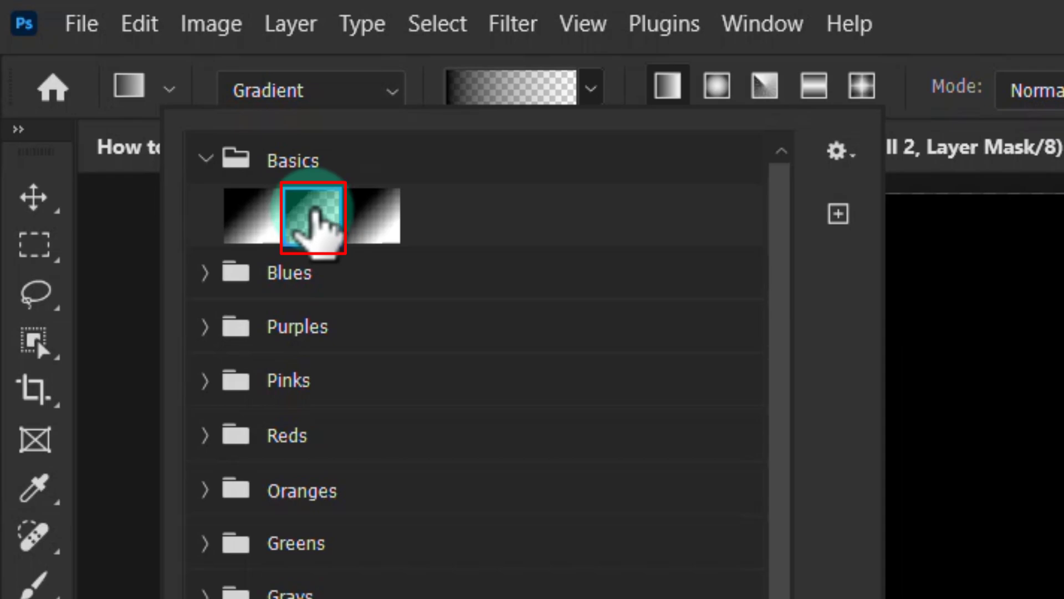
Step: Set the gradient style to Radial so it radiates from a centre point
left_click(710, 87)
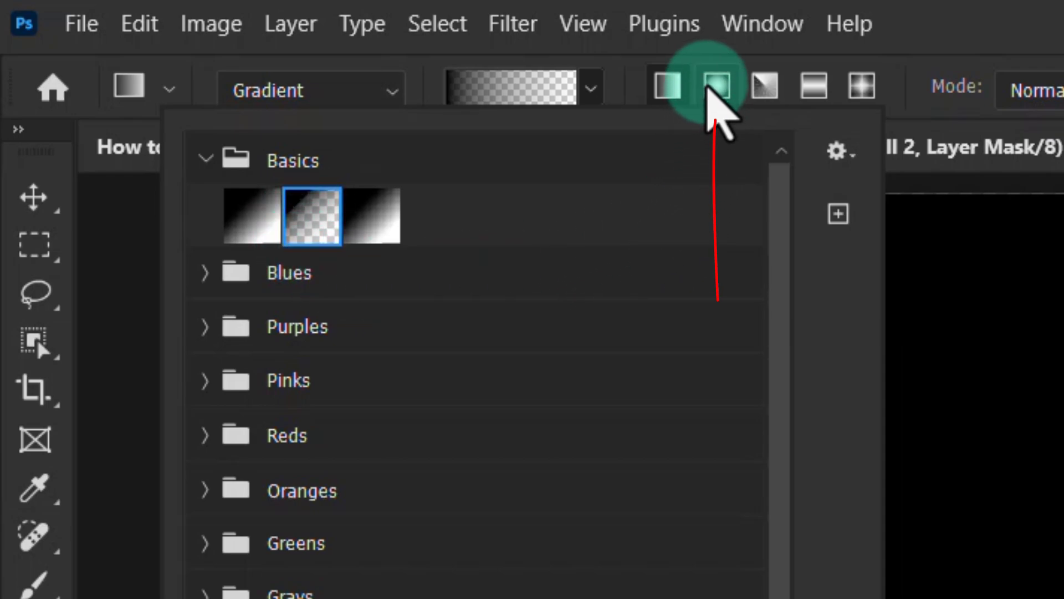
left_click(716, 87)
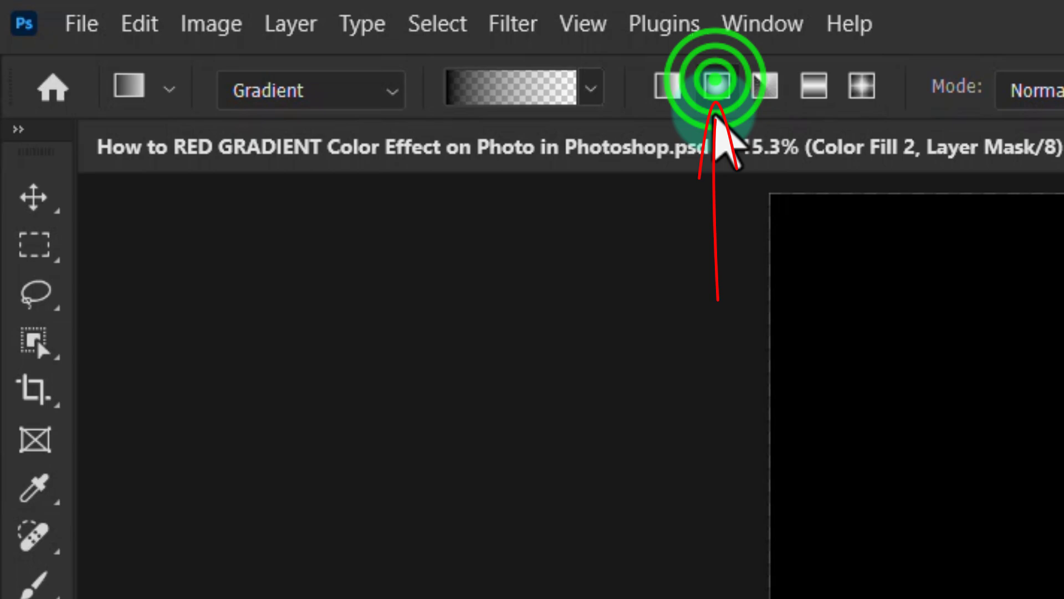
left_click(713, 87)
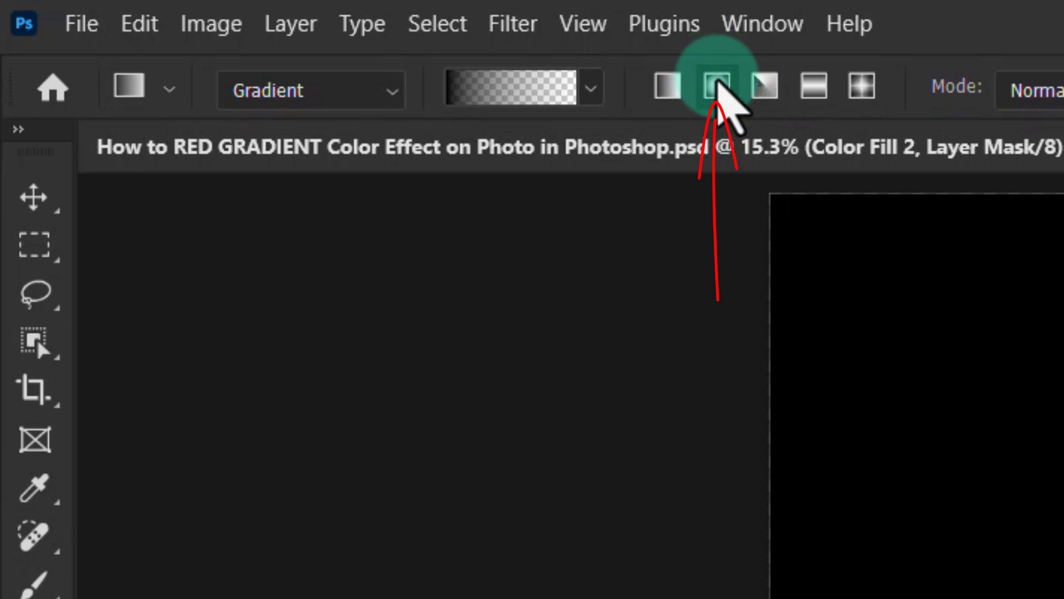
left_click(711, 86)
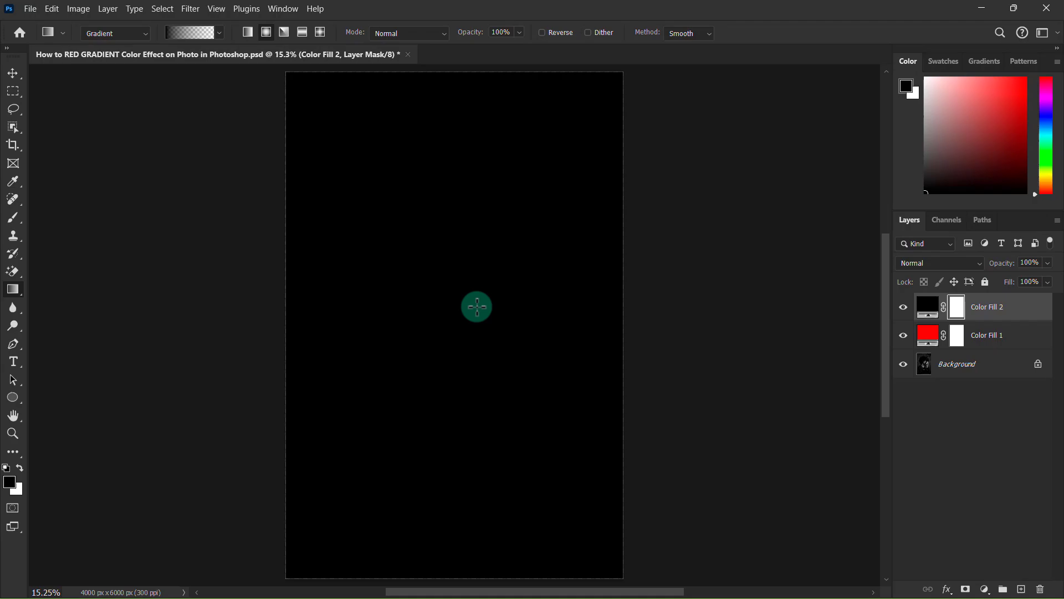
mouse_move(455, 306)
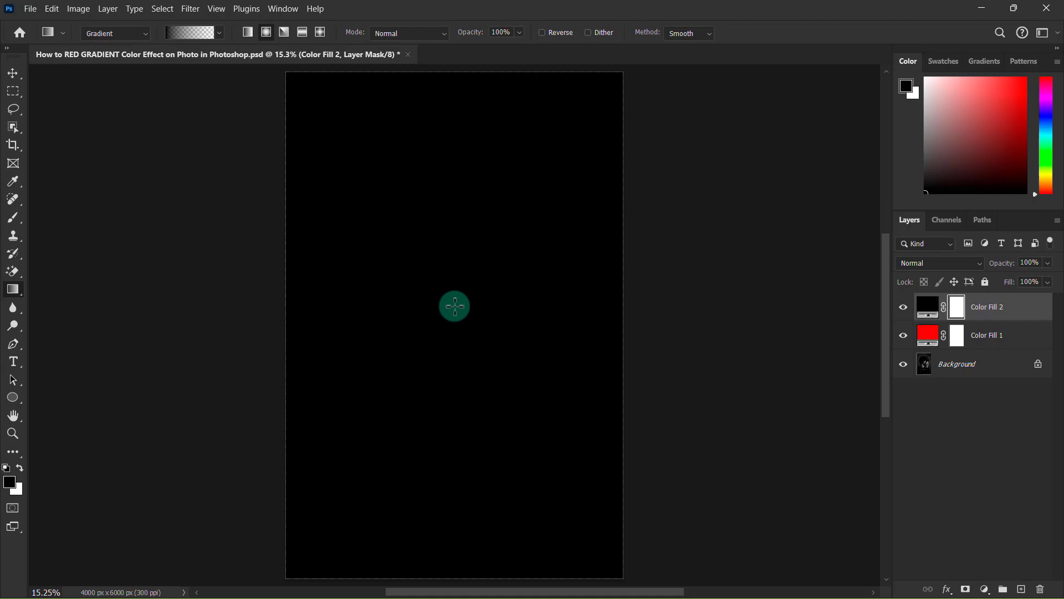
Step: Paint a radial gradient on the mask revealing the red-lit face and hands, edges staying black
left_click_drag(454, 306, 623, 309)
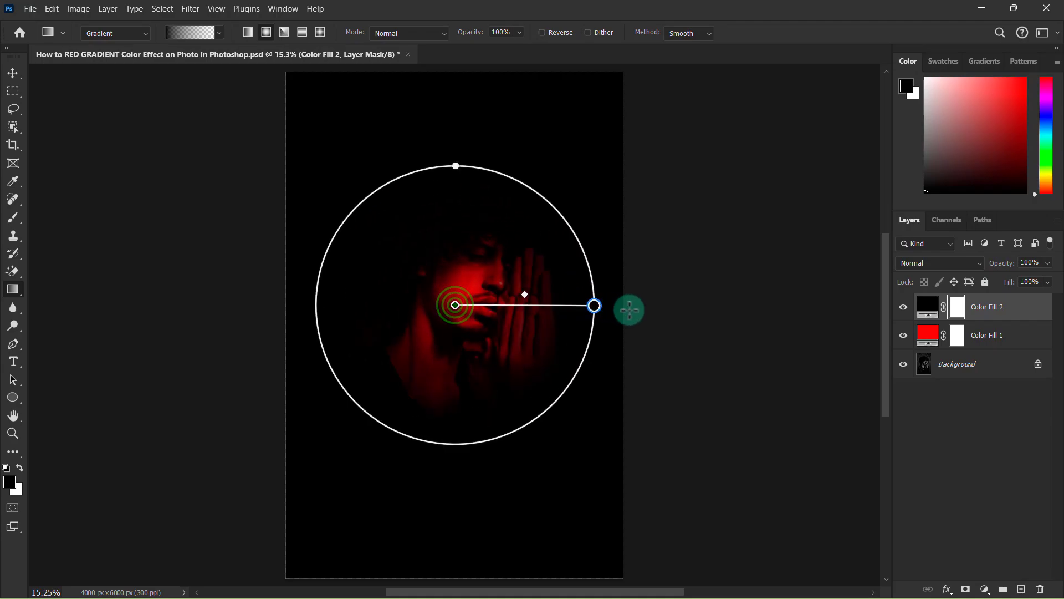
left_click_drag(594, 306, 698, 316)
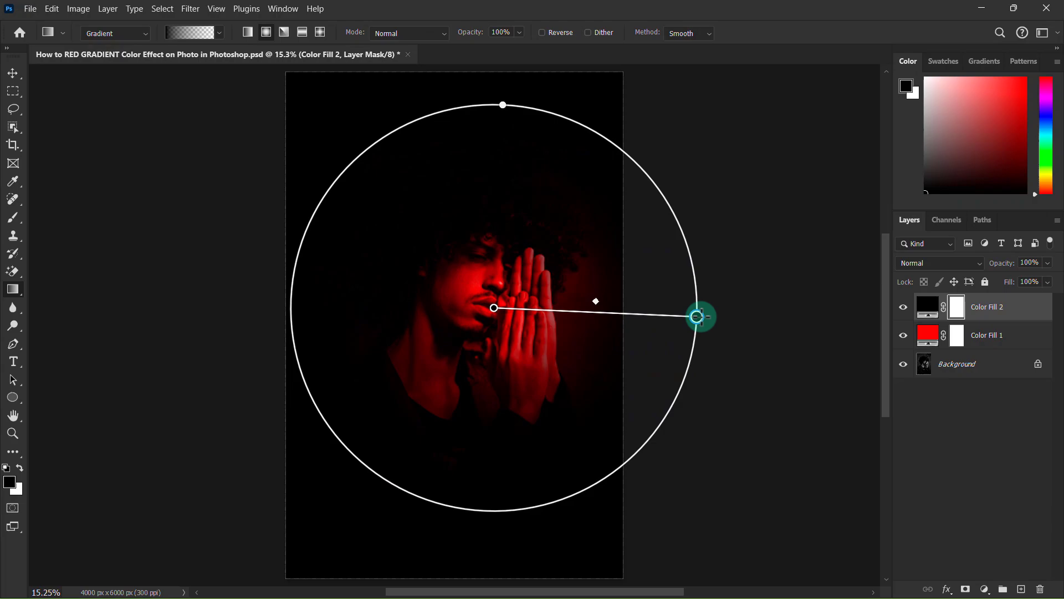
left_click_drag(698, 316, 760, 318)
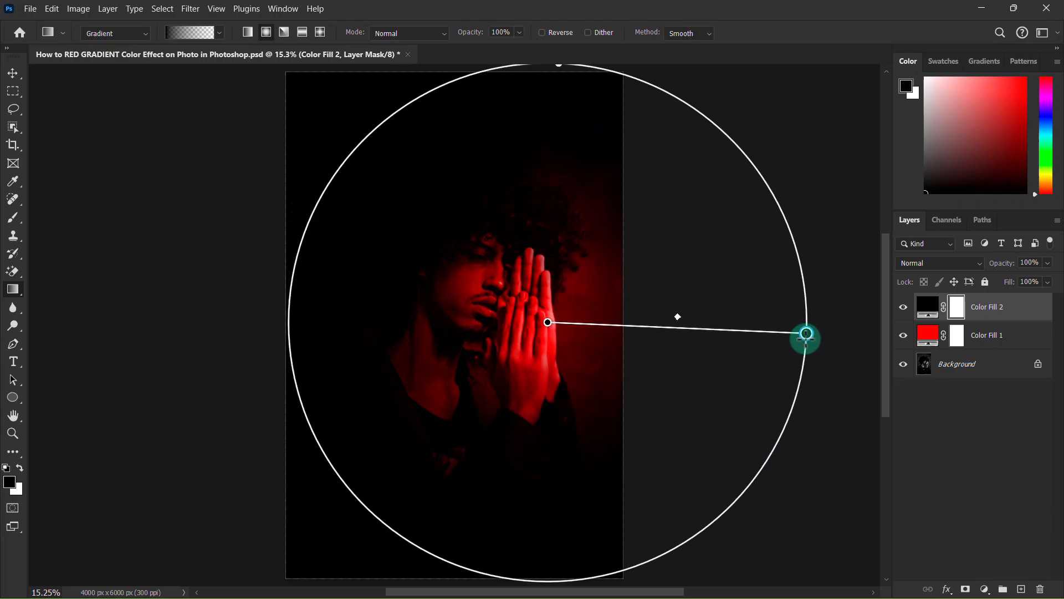
left_click_drag(806, 333, 779, 325)
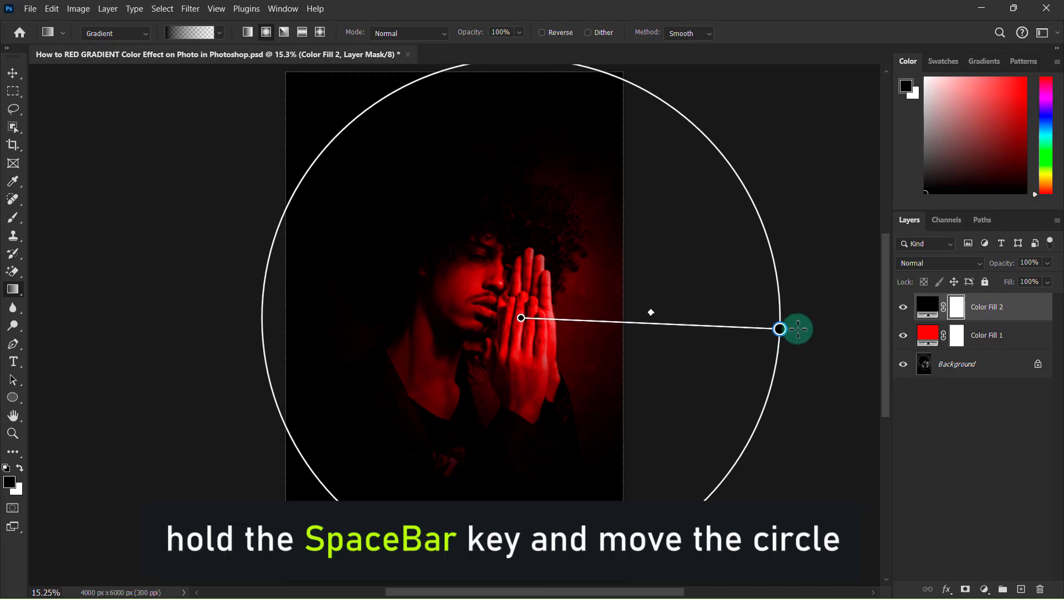
left_click_drag(779, 329, 788, 329)
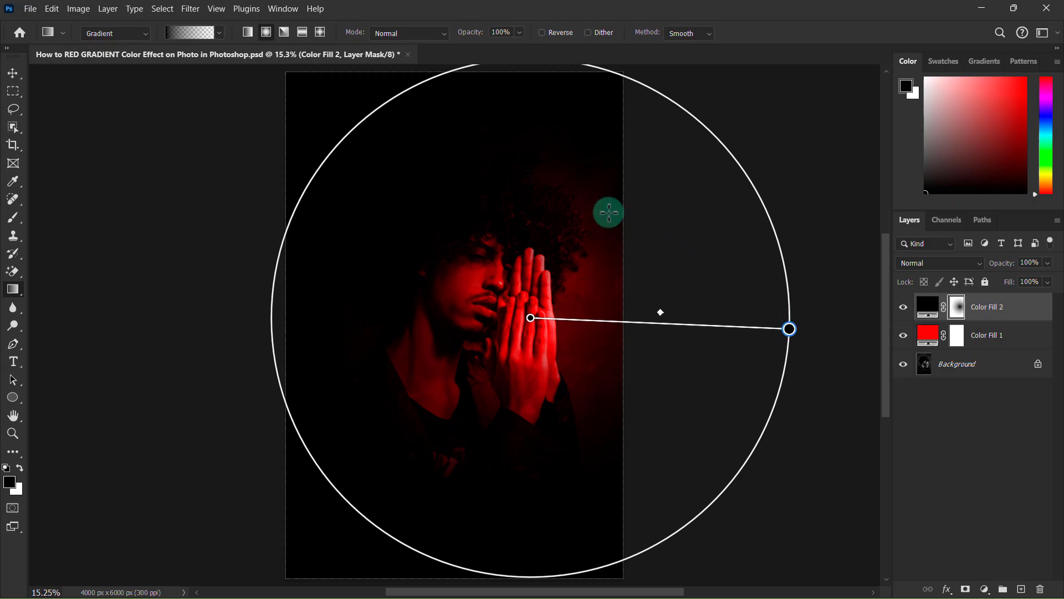
left_click_drag(607, 213, 515, 273)
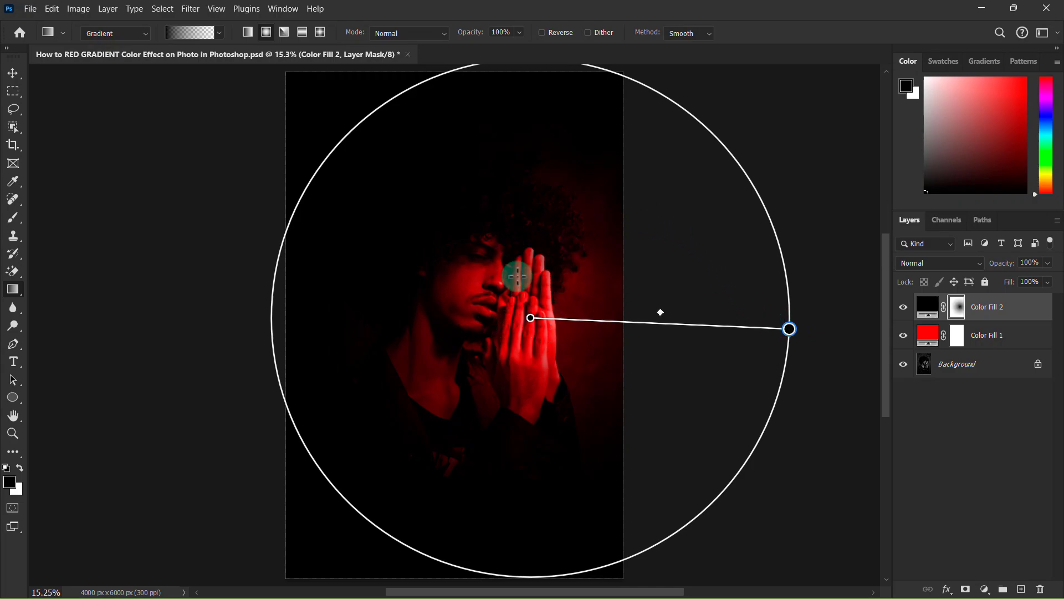
Step: Commit the radial mask gradient by switching to the Move Tool
left_click(12, 71)
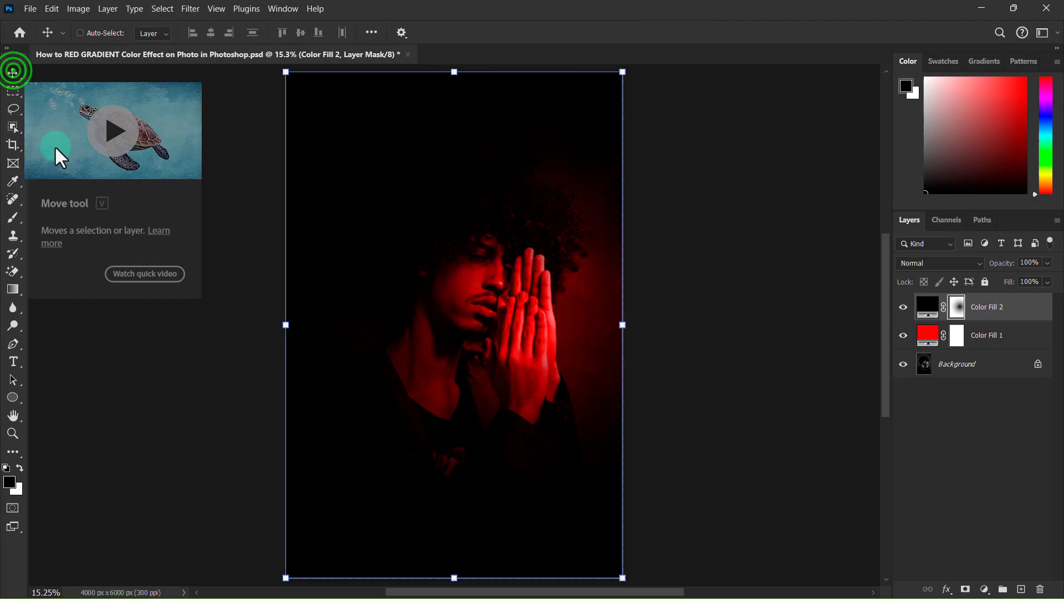
mouse_move(755, 320)
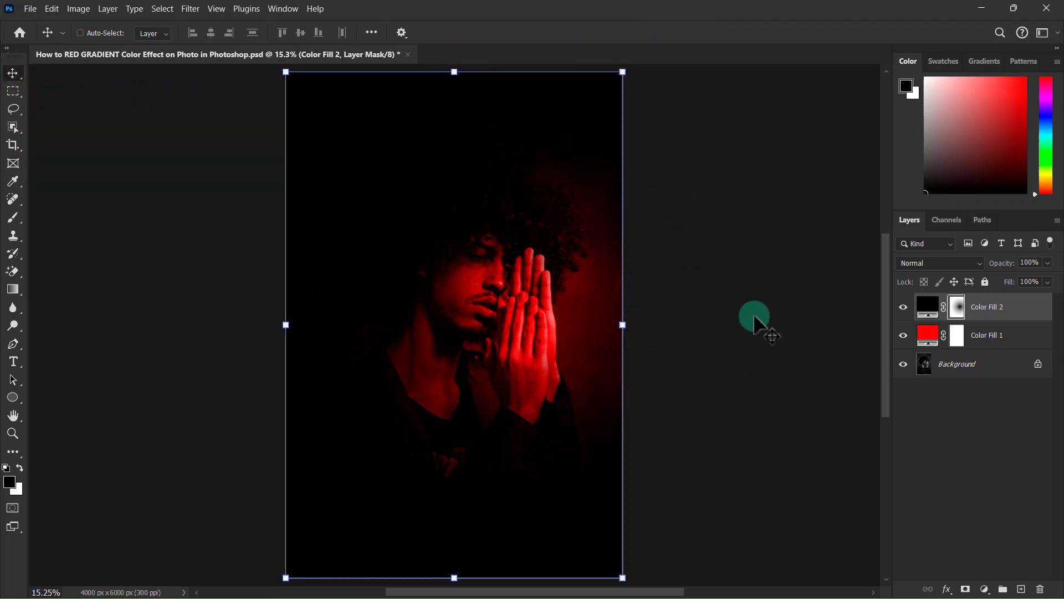